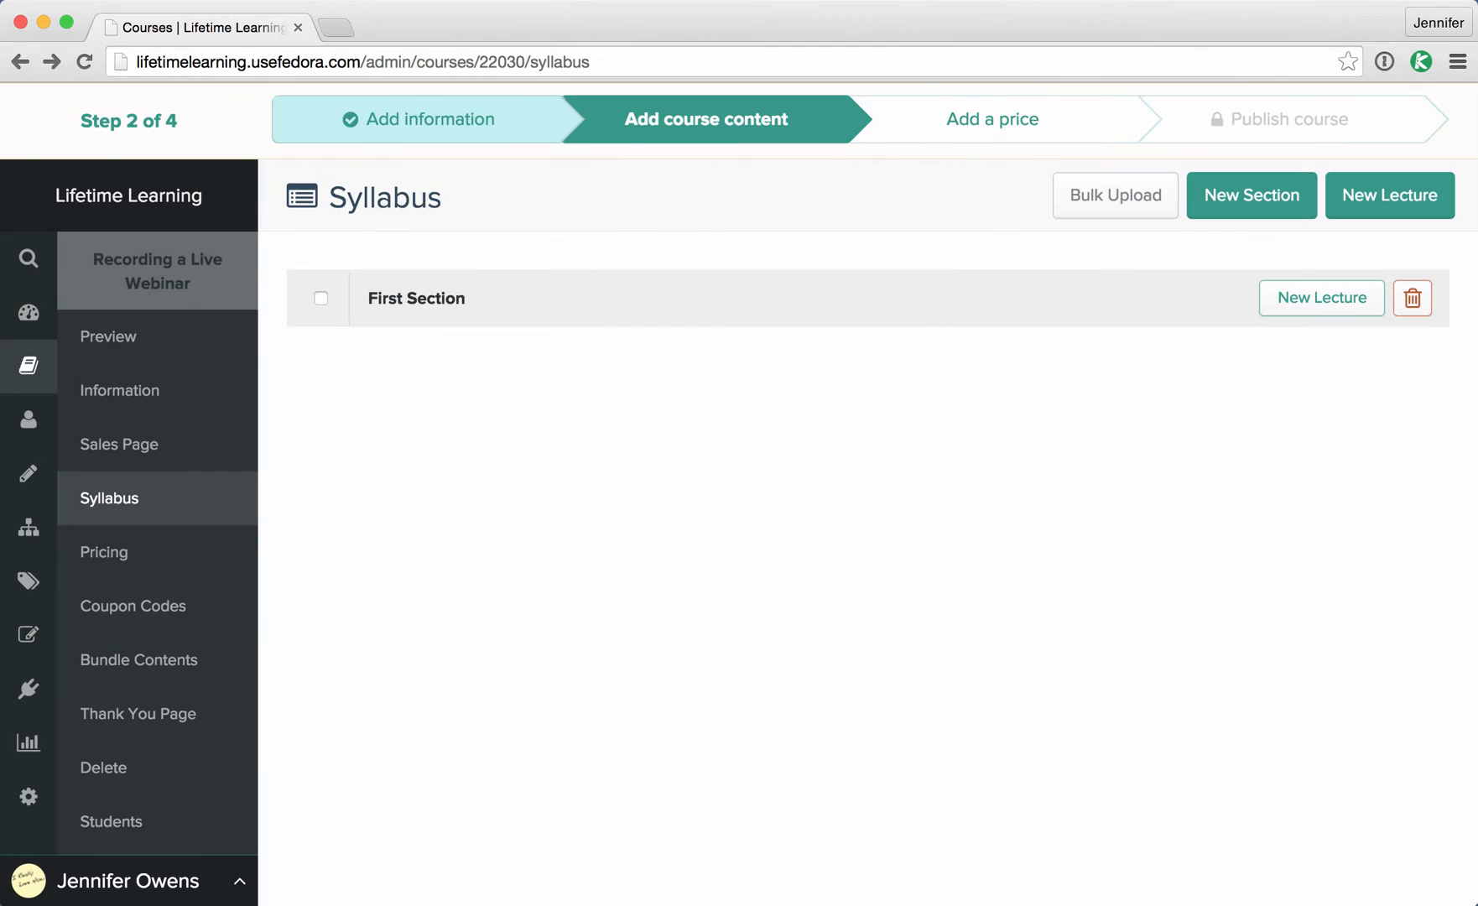
- Rename the 'First Section' syllabus section to 'Welcome' and save it
left_click(414, 298)
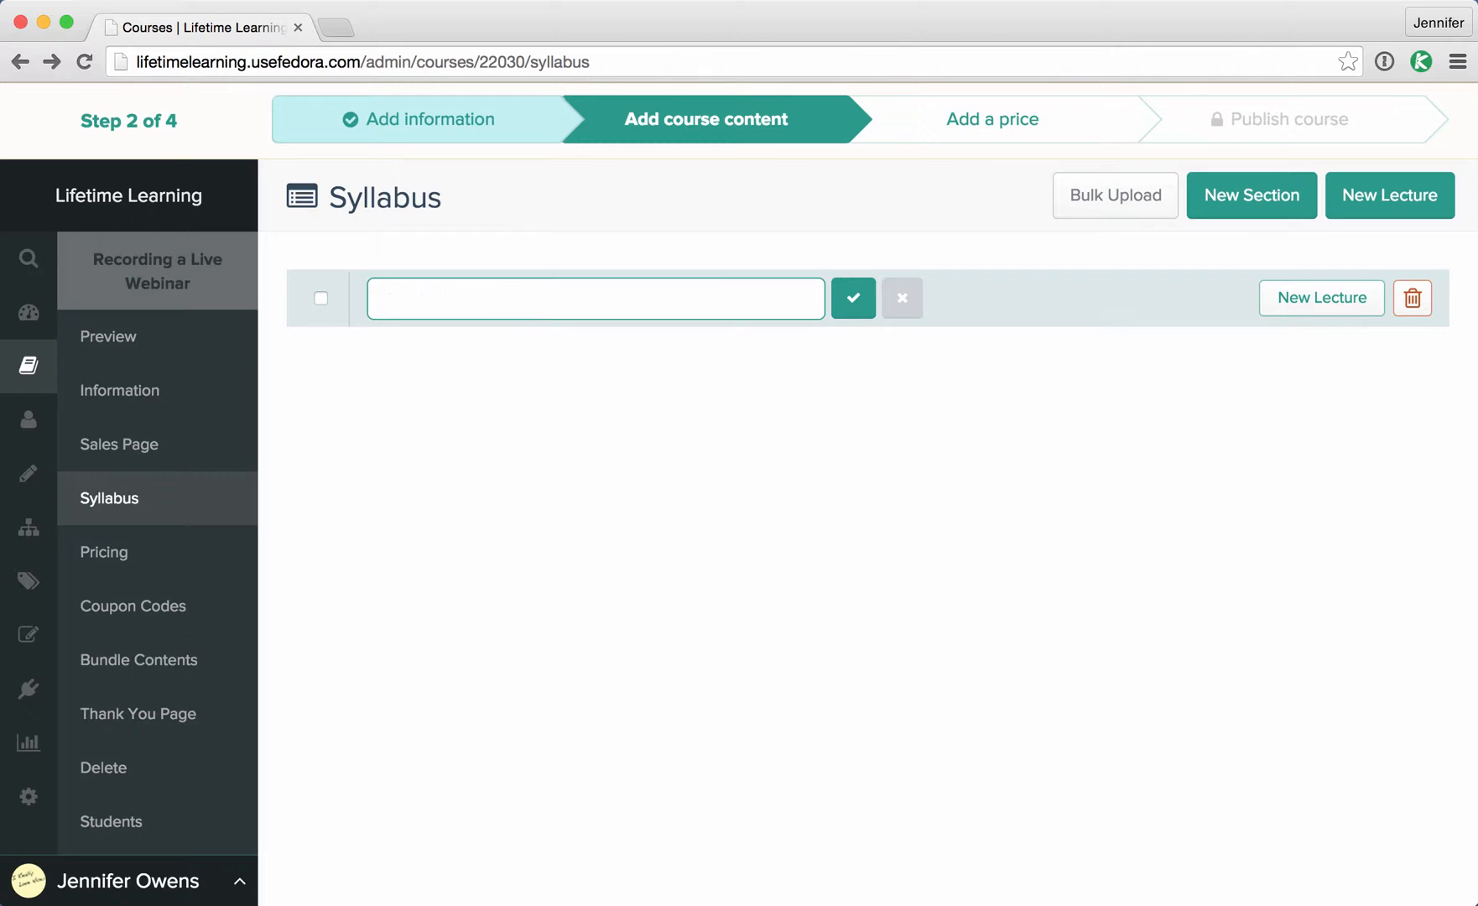
type("Welcome")
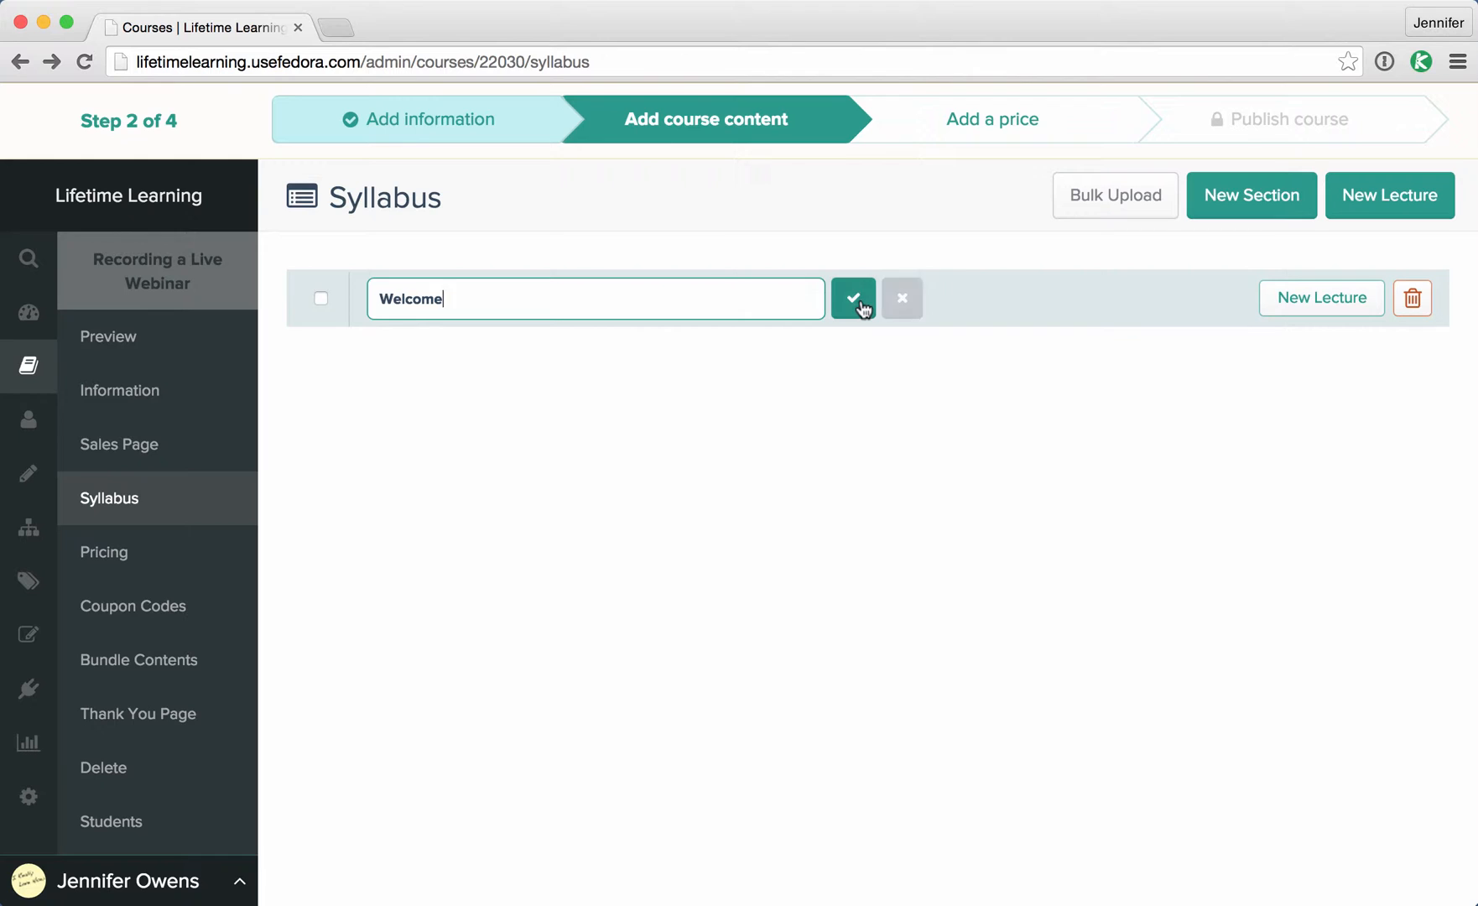
left_click(852, 298)
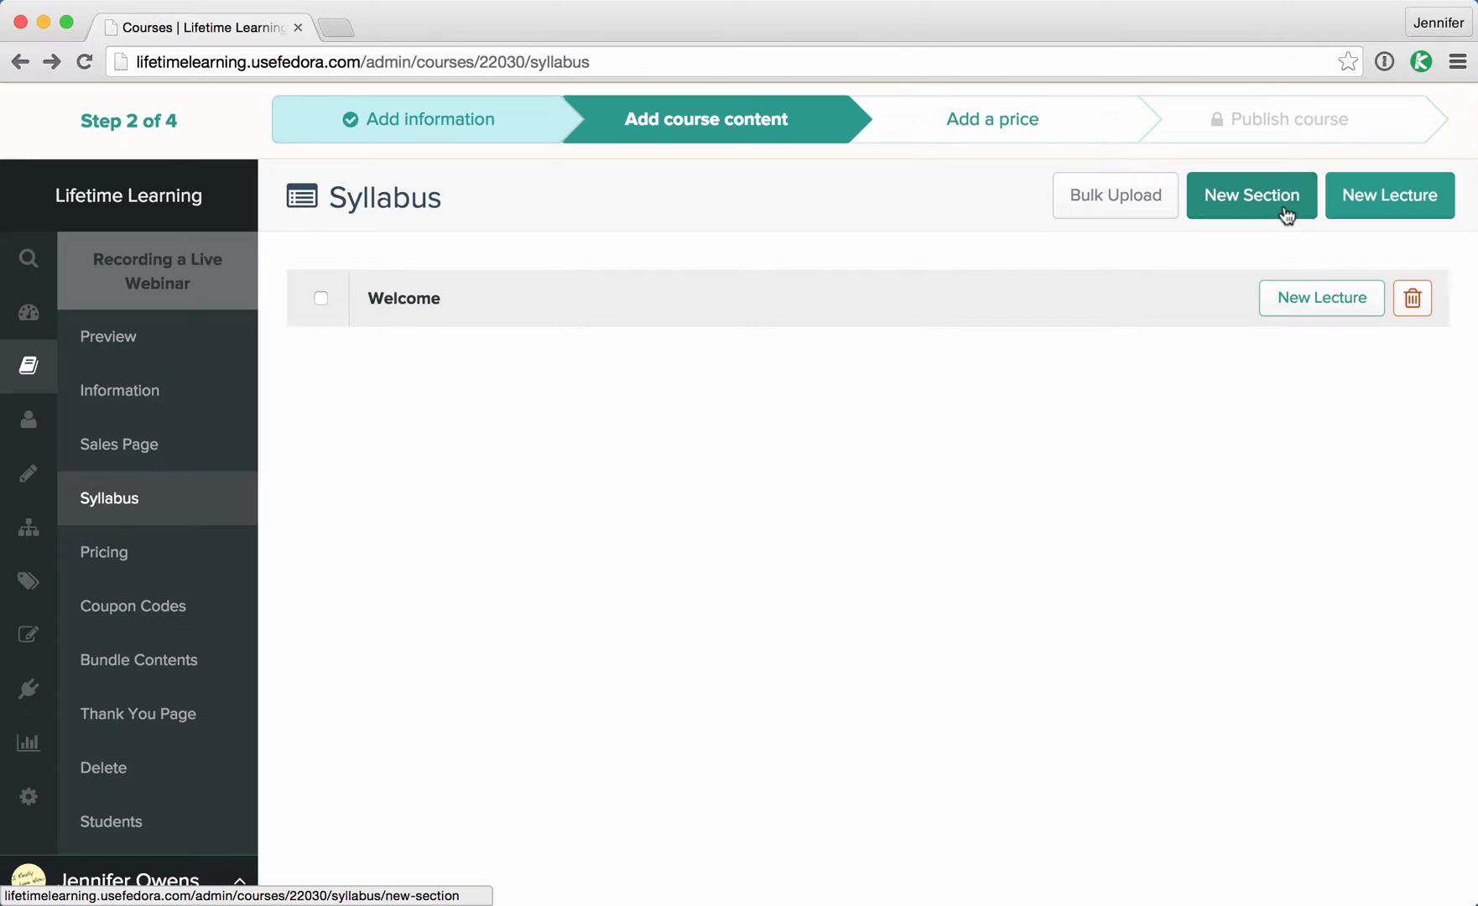
- Create a new syllabus section named 'Recording Webinars' below Welcome
left_click(1251, 195)
type("Recording Webinars")
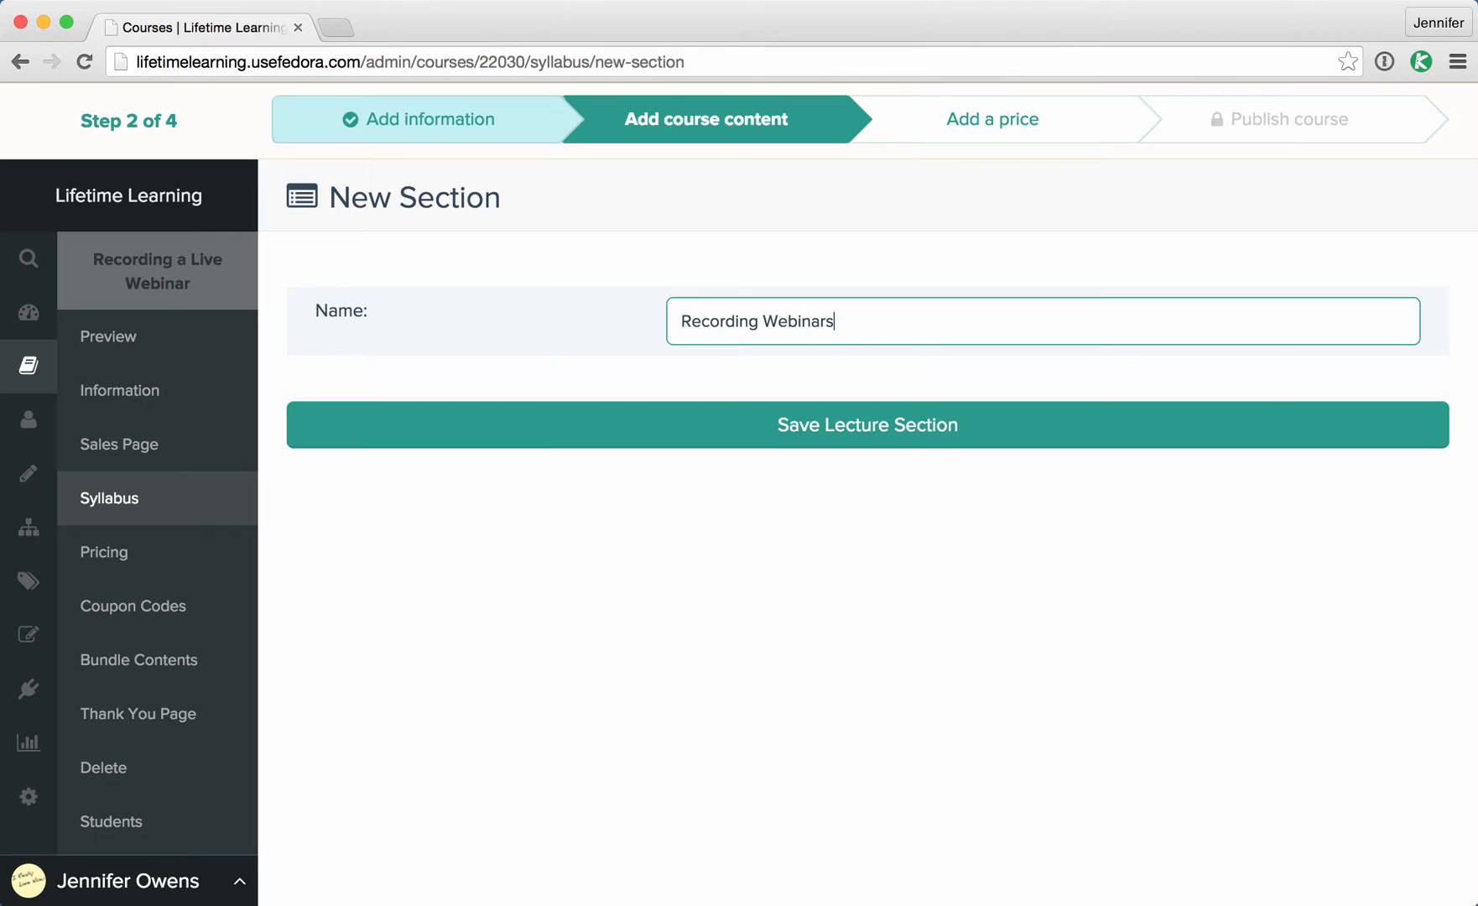
left_click(867, 424)
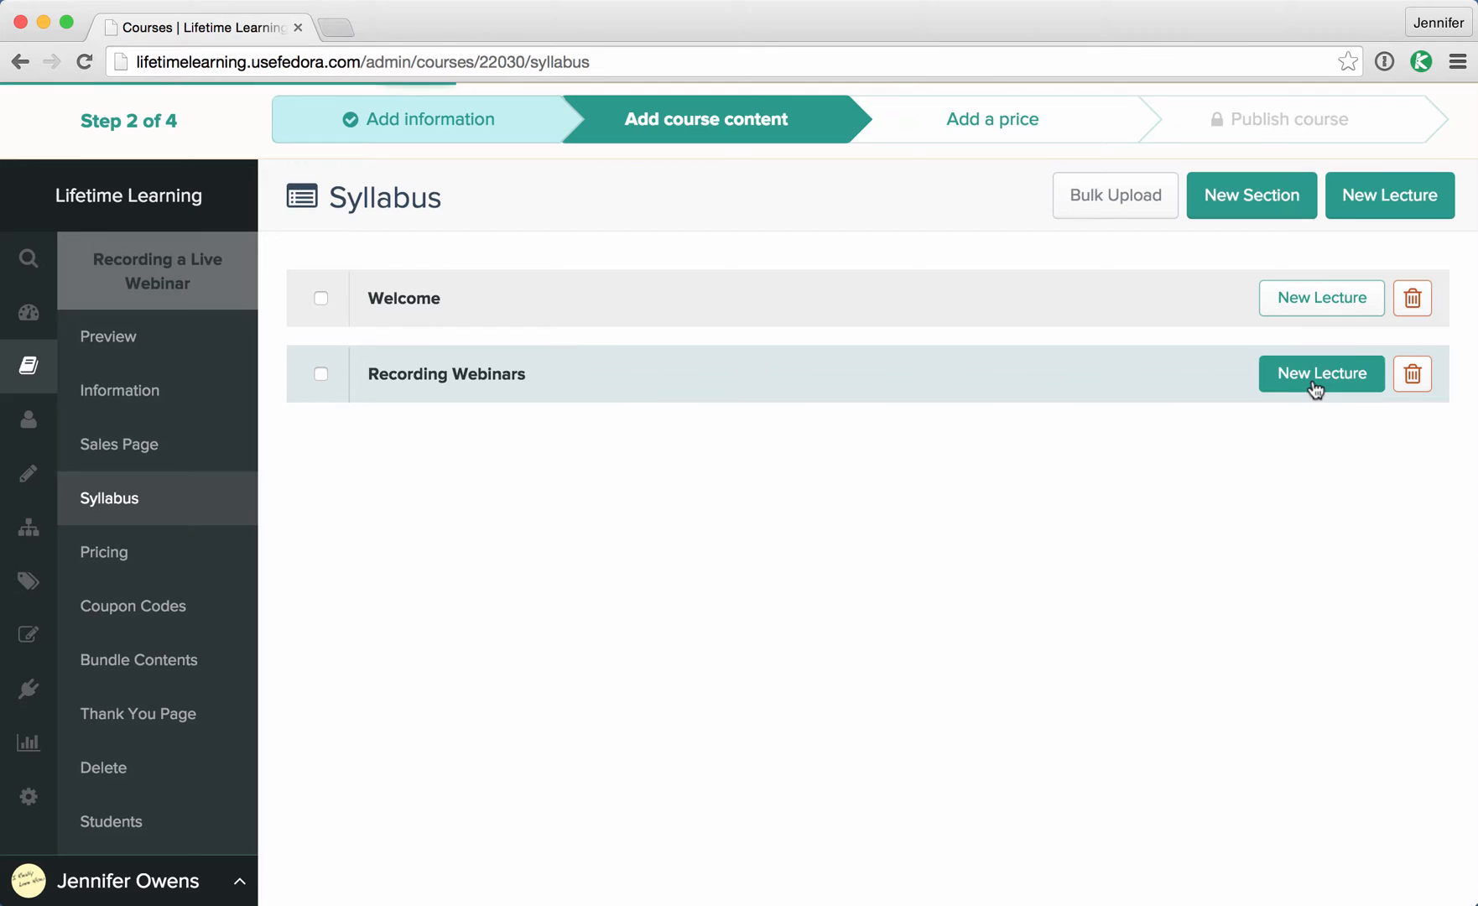
- Add the lecture 'What You'll Need to Begin' under Recording Webinars and return to the syllabus
left_click(1319, 373)
type("What You'll Need to Begin")
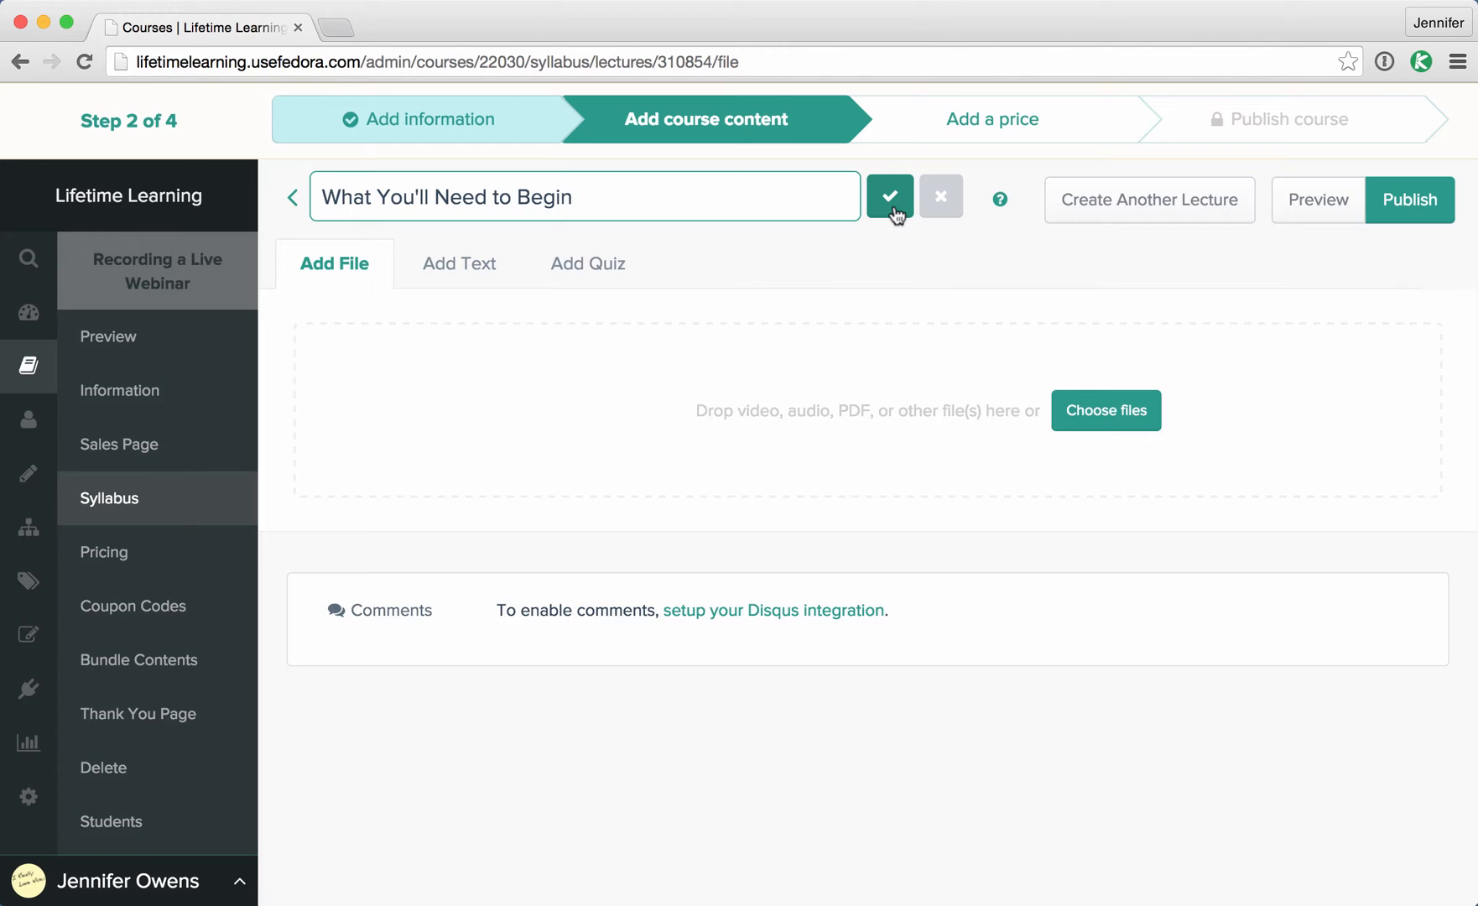
left_click(888, 197)
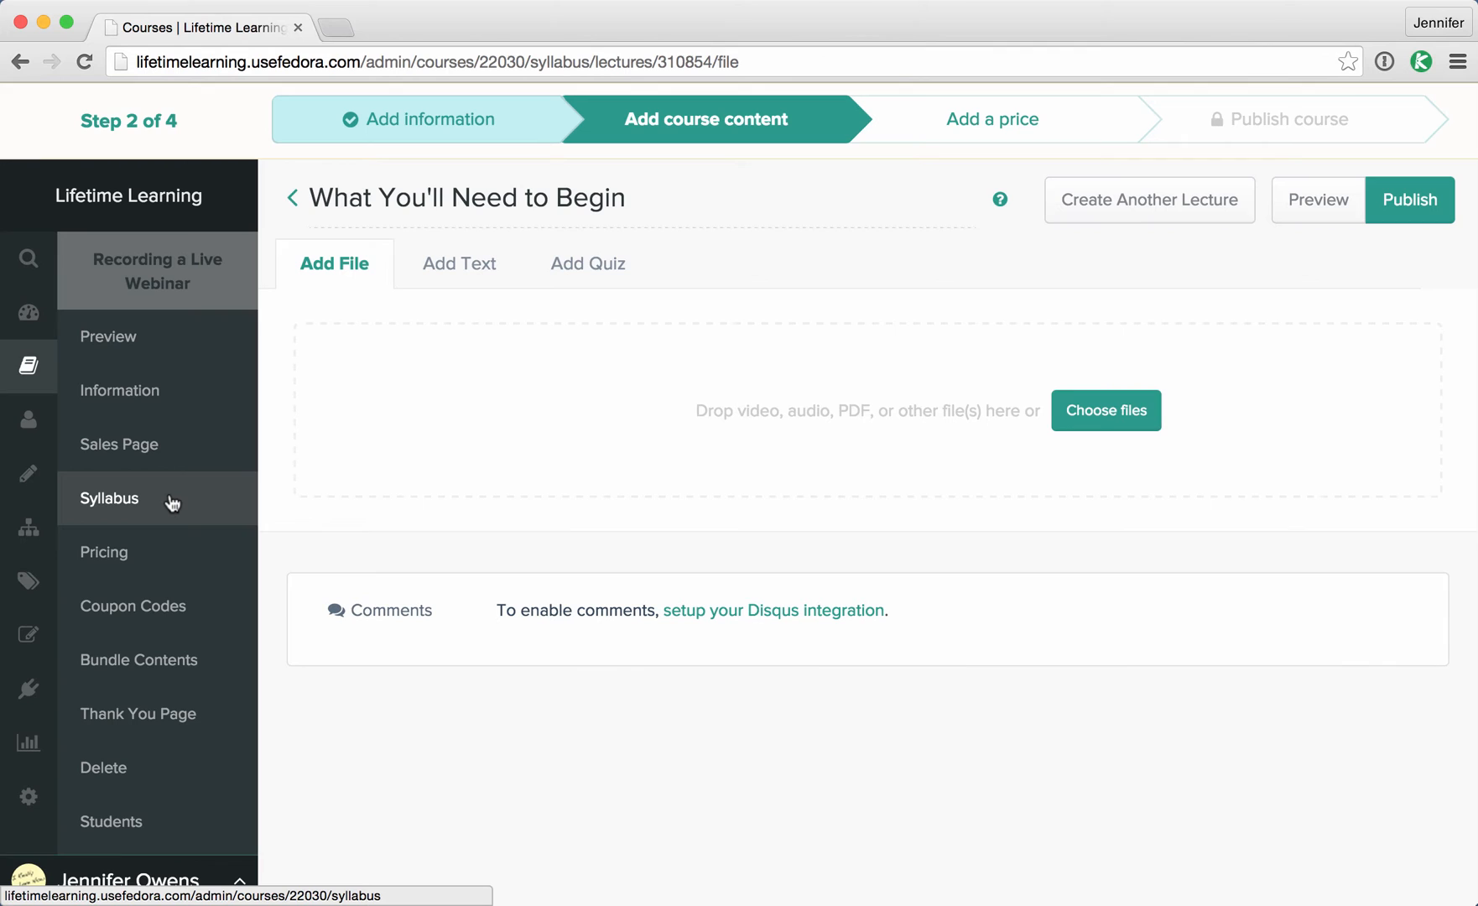
left_click(109, 497)
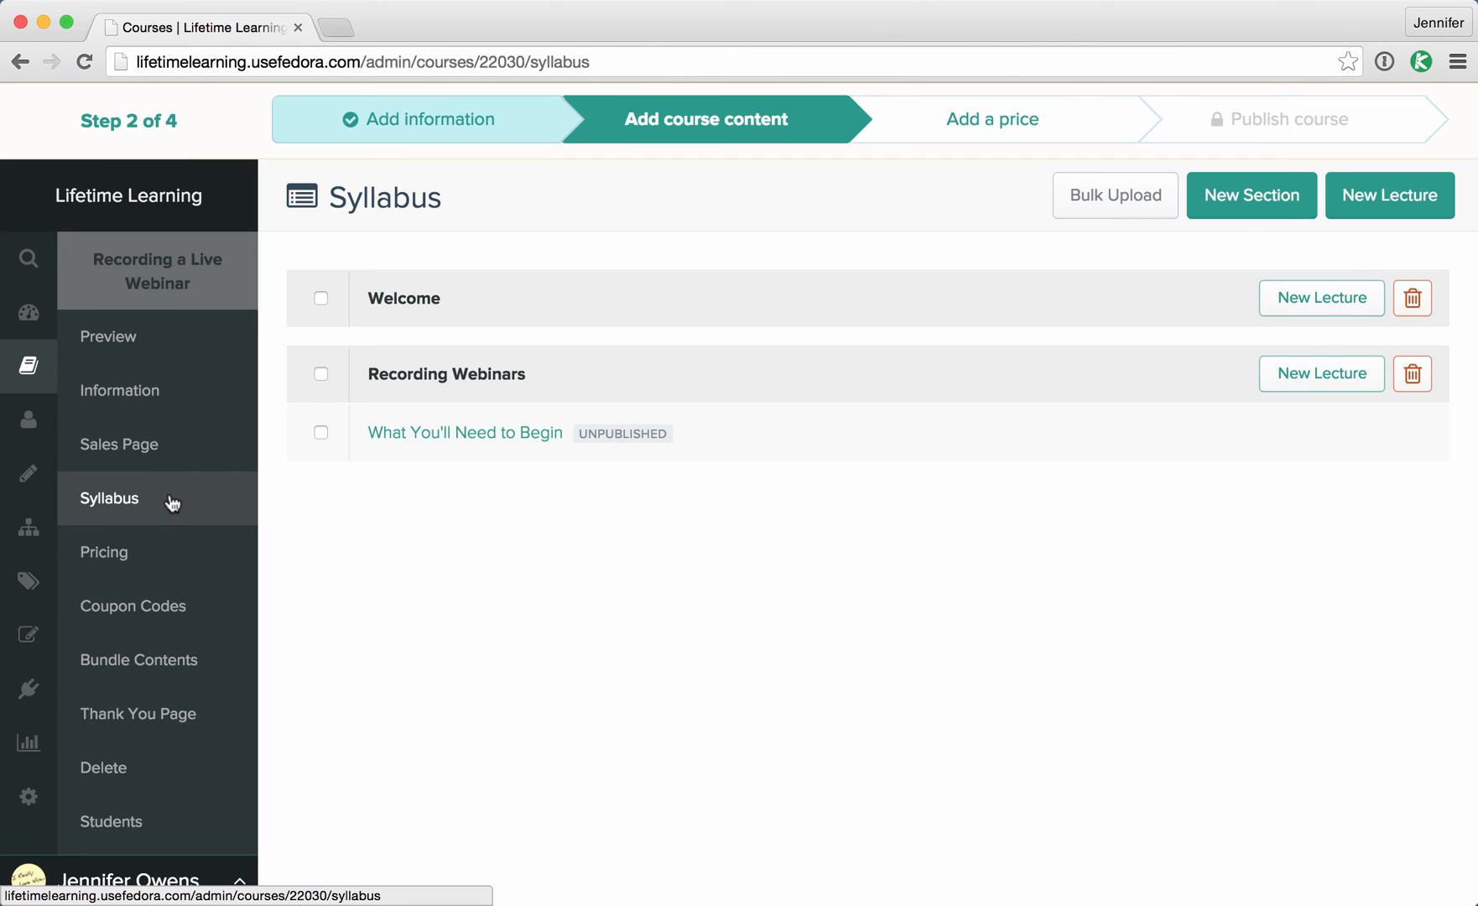